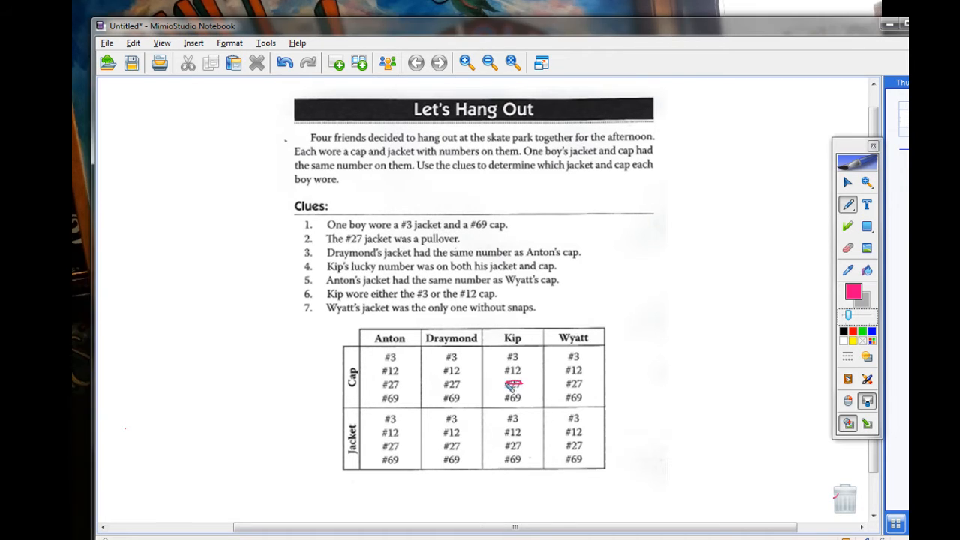
Strike out #69 under Kip in the Cap rows with pink ink.
{"action": "left_click_drag", "start_coordinate": [503, 398], "coordinate": [525, 396]}
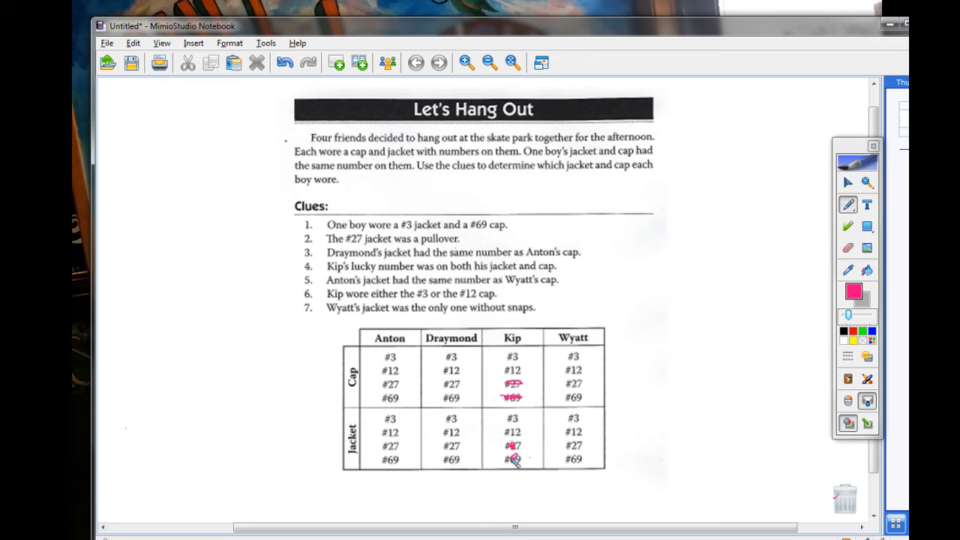
Mark #12 as Kip's jacket and cross out the conflicting jacket options.
{"action": "left_click", "coordinate": [513, 417]}
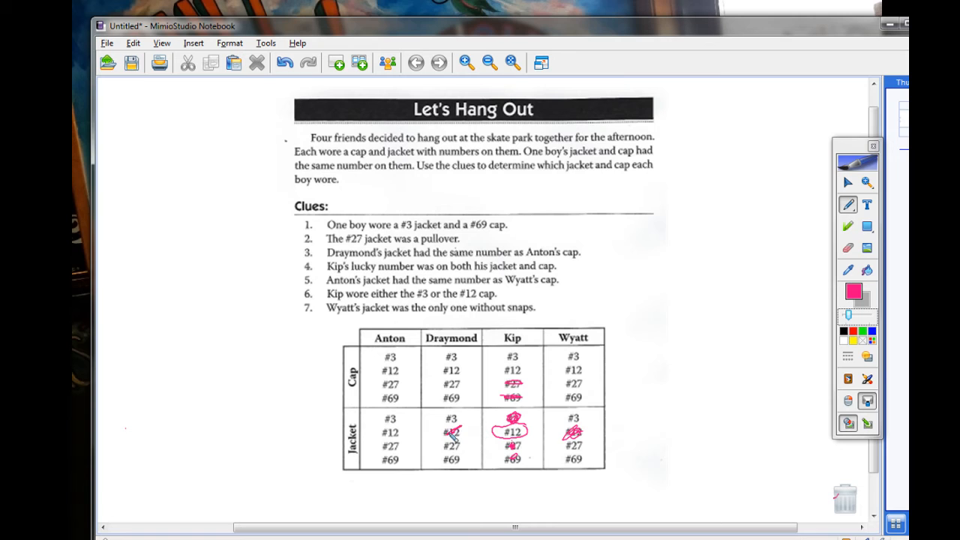
{"action": "left_click", "coordinate": [390, 432]}
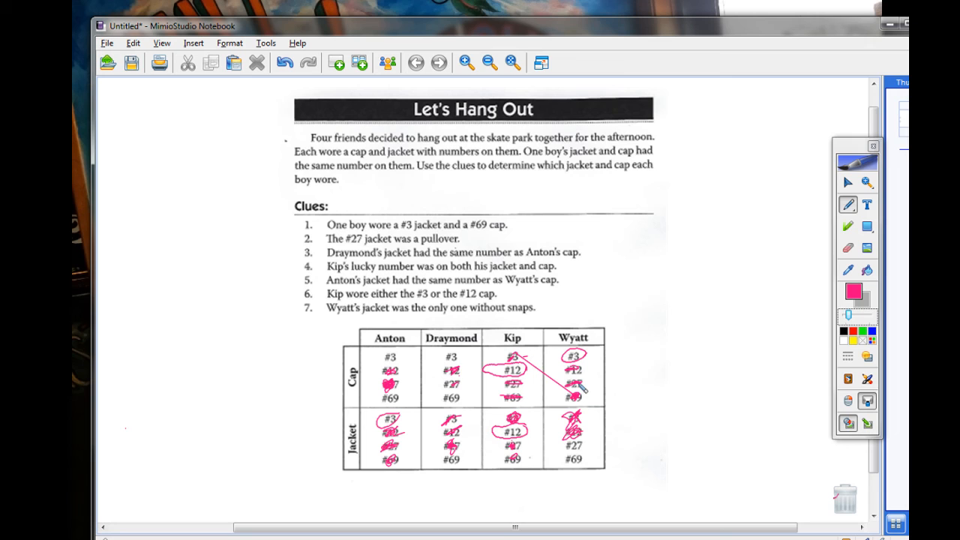
Circle #69 in Draymond's jacket column to complete his match.
{"action": "left_click_drag", "start_coordinate": [450, 462], "coordinate": [450, 462]}
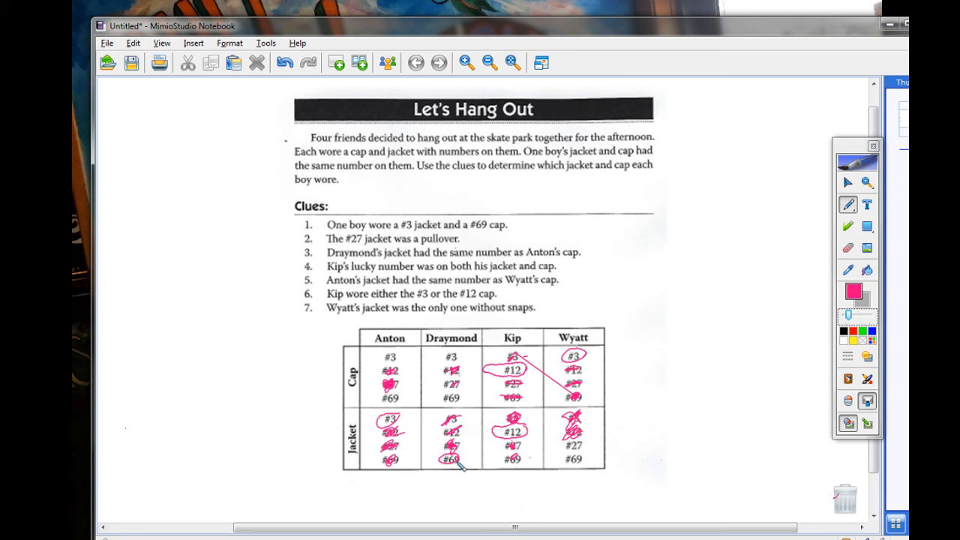